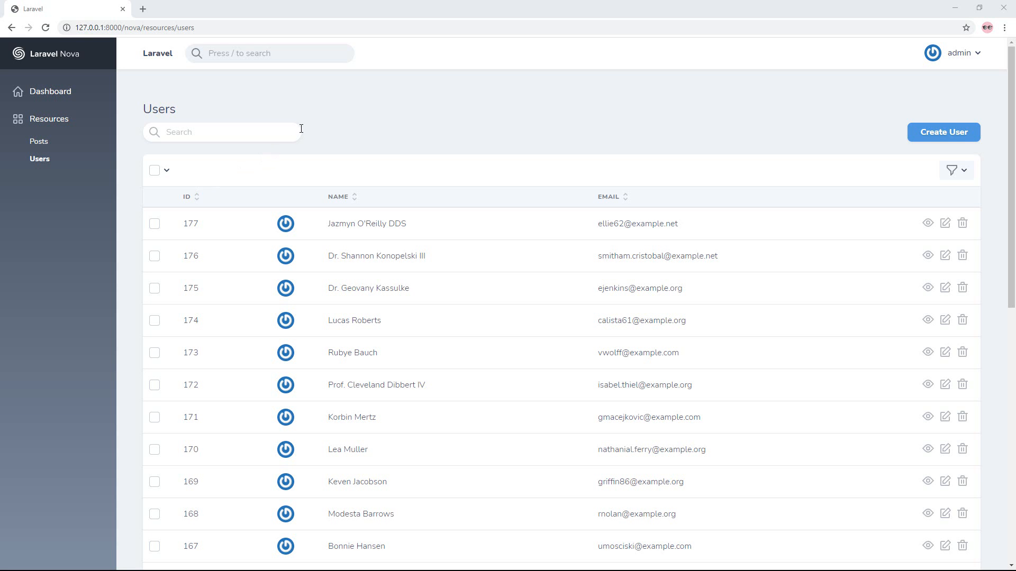
{"action": "mouse_move", "coordinate": [40, 162]}
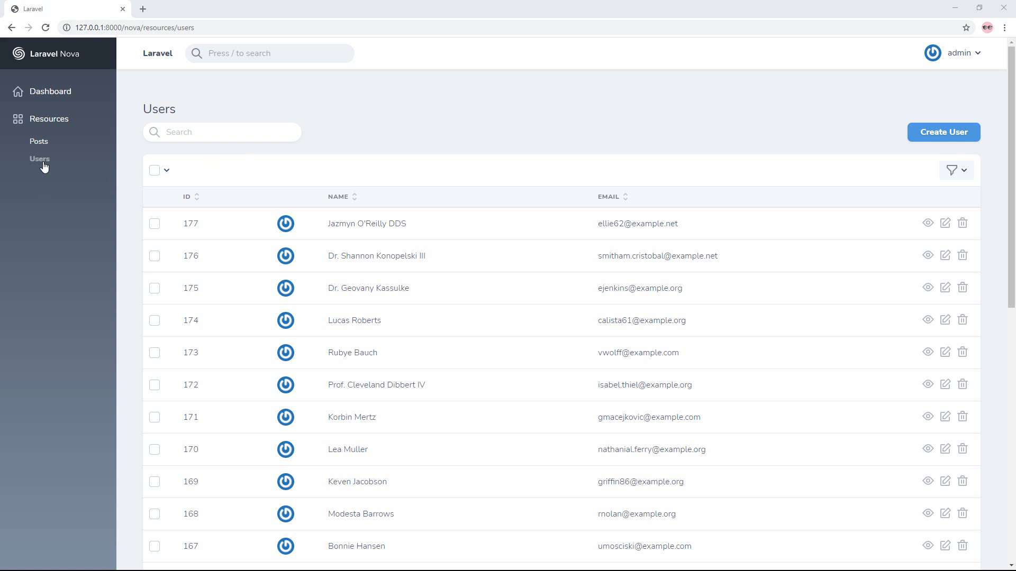
- Generate a CountNewUser value metric with php artisan nova:value CountNewUser in the terminal
{"action": "scroll", "scroll_direction": "down", "scroll_amount": 3}
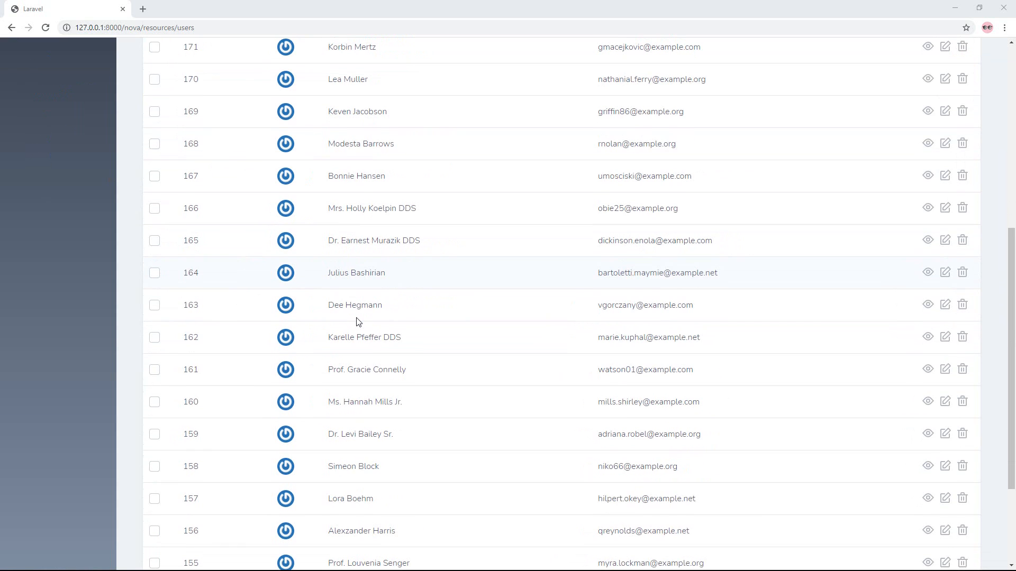
{"action": "scroll", "scroll_direction": "down", "scroll_amount": 3}
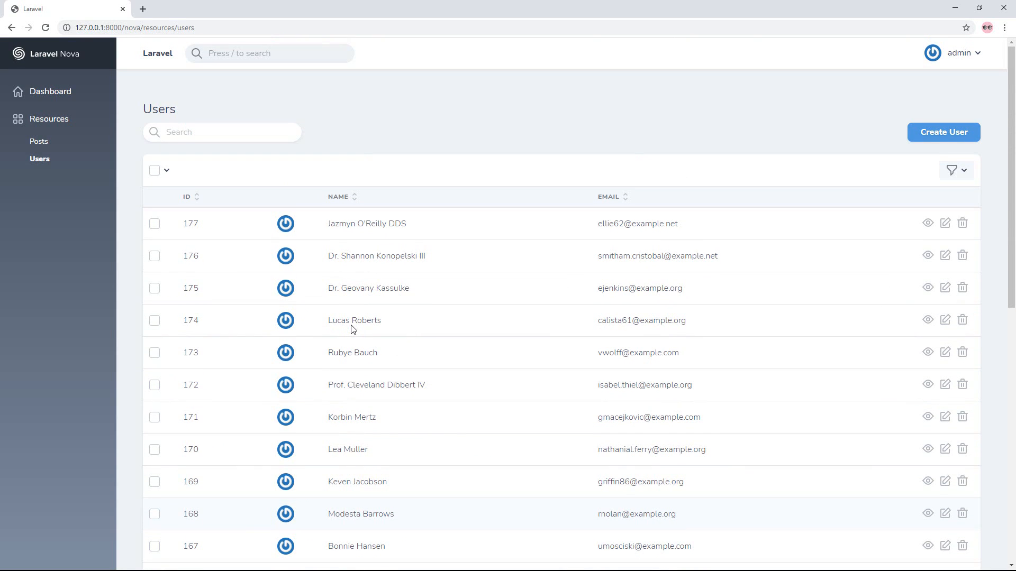
{"action": "mouse_move", "coordinate": [500, 139]}
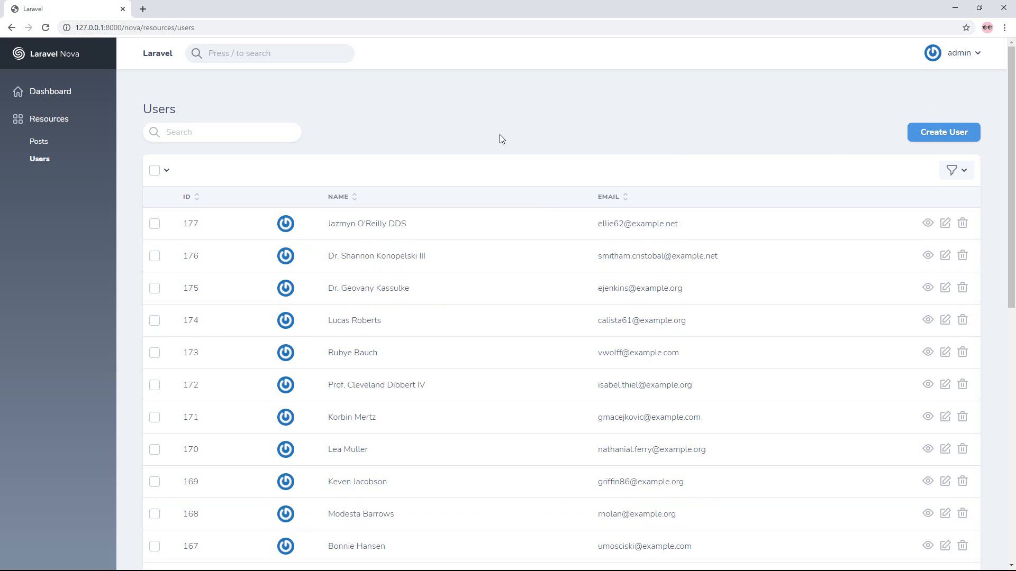
{"action": "mouse_move", "coordinate": [376, 123]}
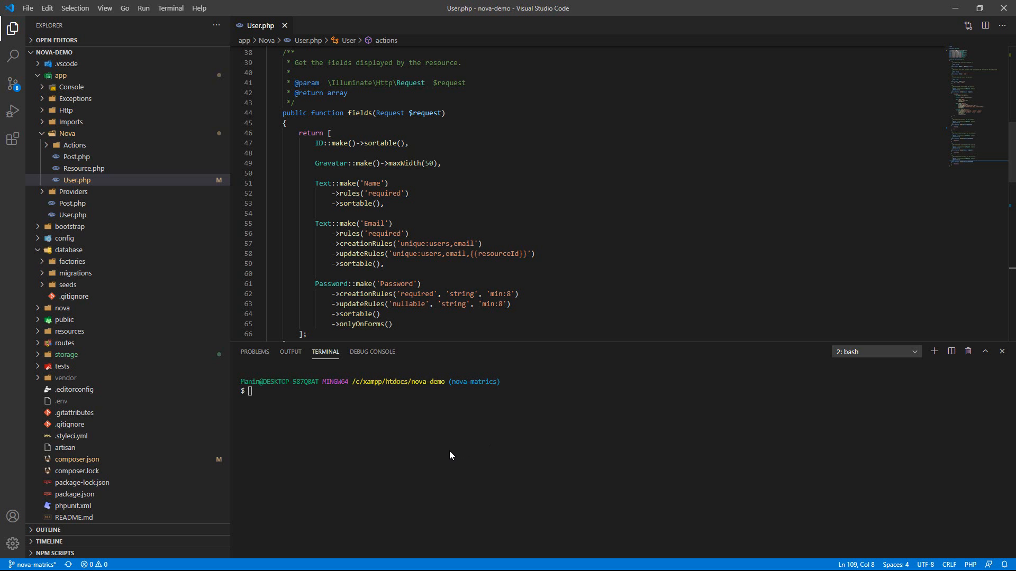
{"action": "mouse_move", "coordinate": [282, 397]}
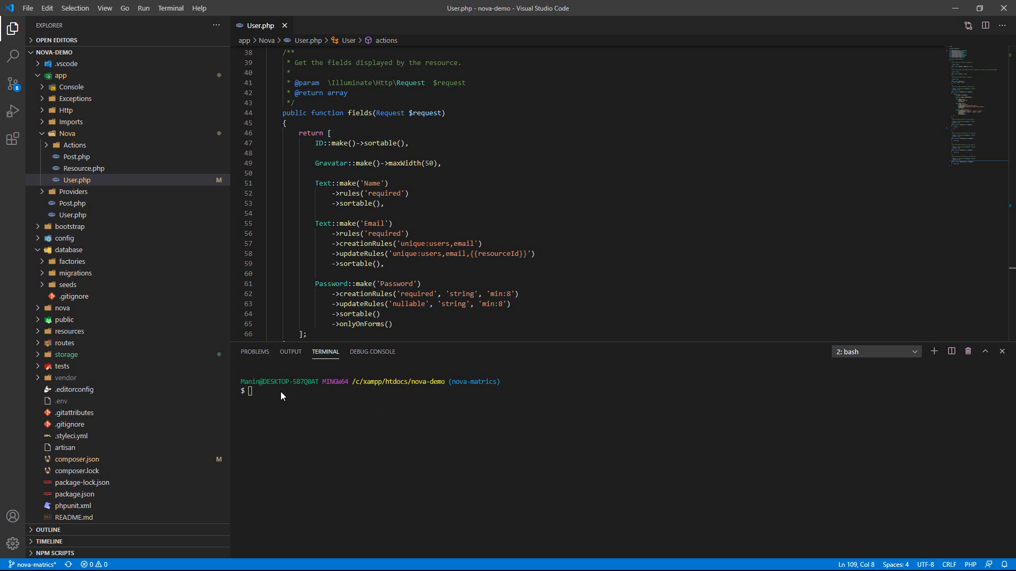
{"action": "type", "text": "php a"}
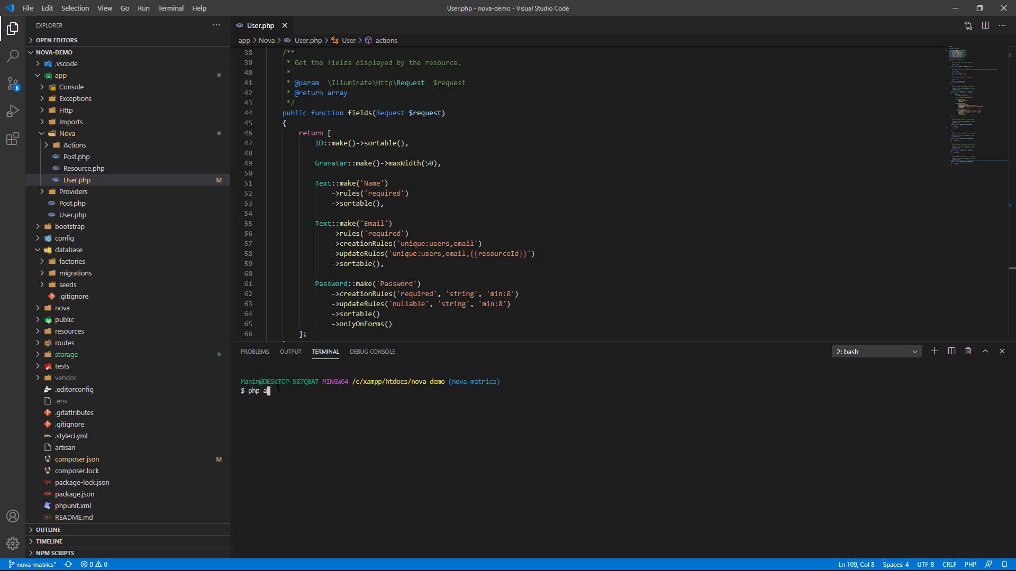
{"action": "type", "text": "rtisan nova"}
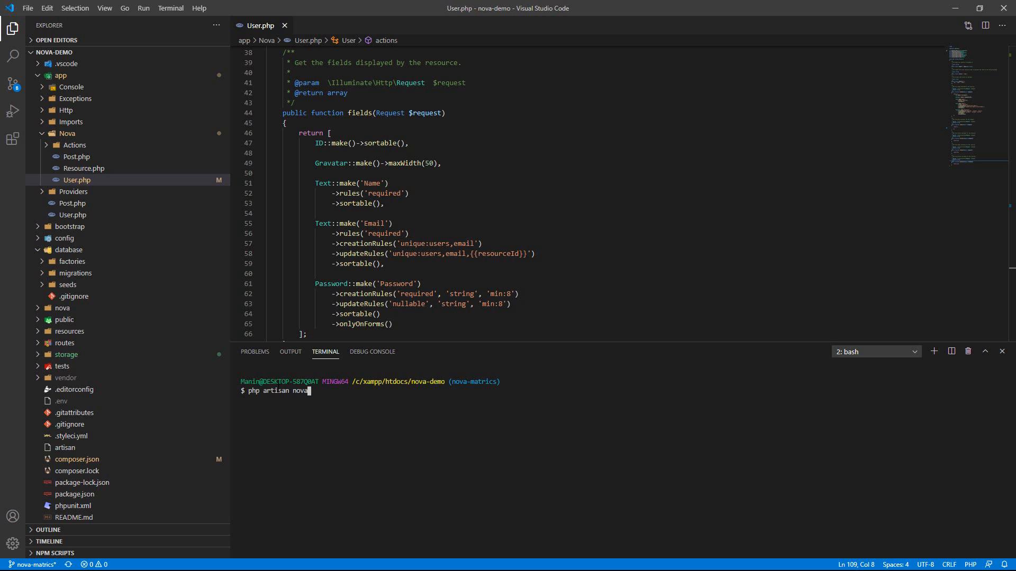
{"action": "type", "text": ":value"}
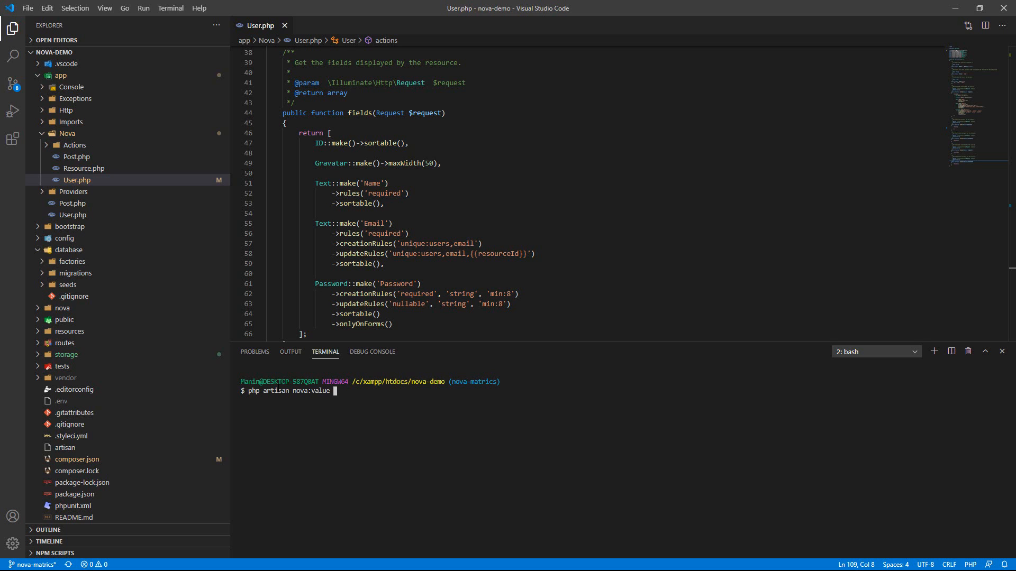
{"action": "type", "text": "CountNewUser"}
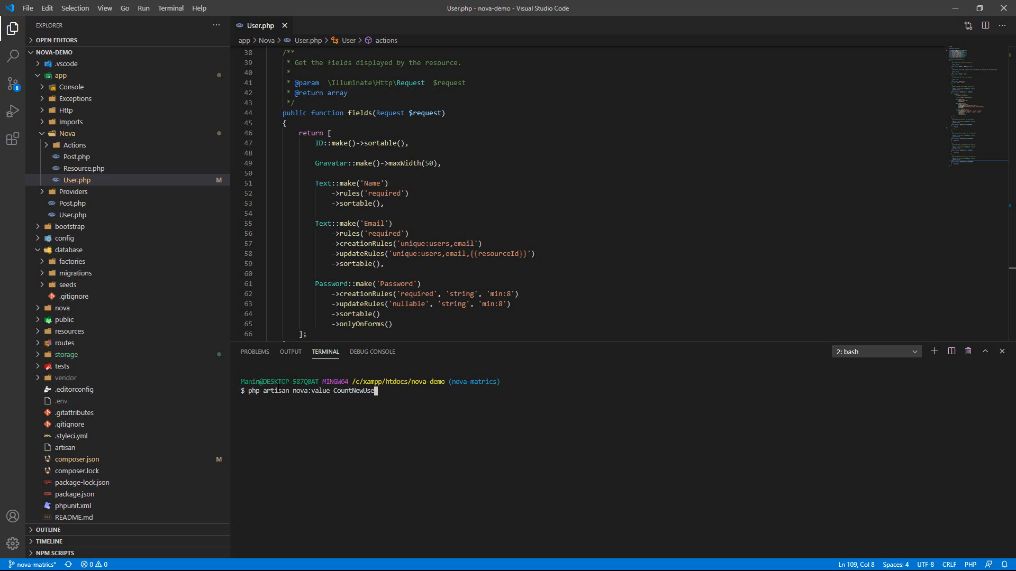
{"action": "key", "text": "Enter"}
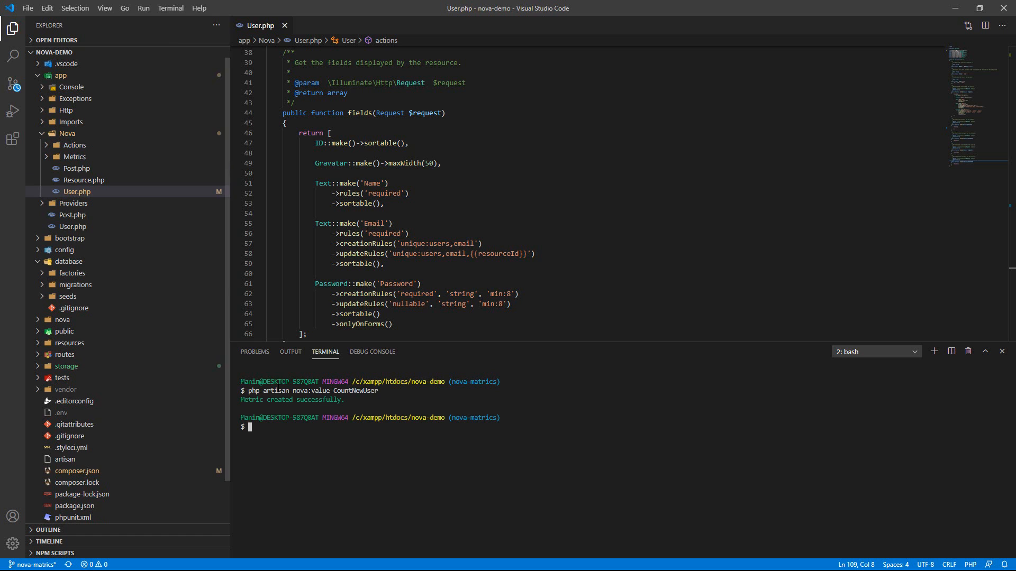
- Open Metrics/CountNewUser.php and make calculate() count \App\User records instead of Model::class
{"action": "left_click", "coordinate": [67, 156]}
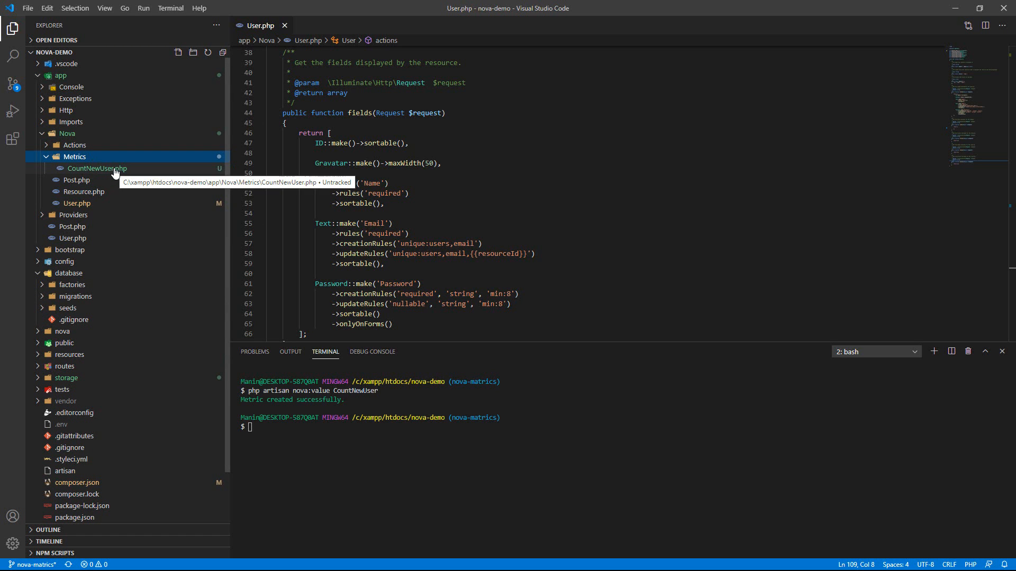
{"action": "double_click", "coordinate": [96, 168]}
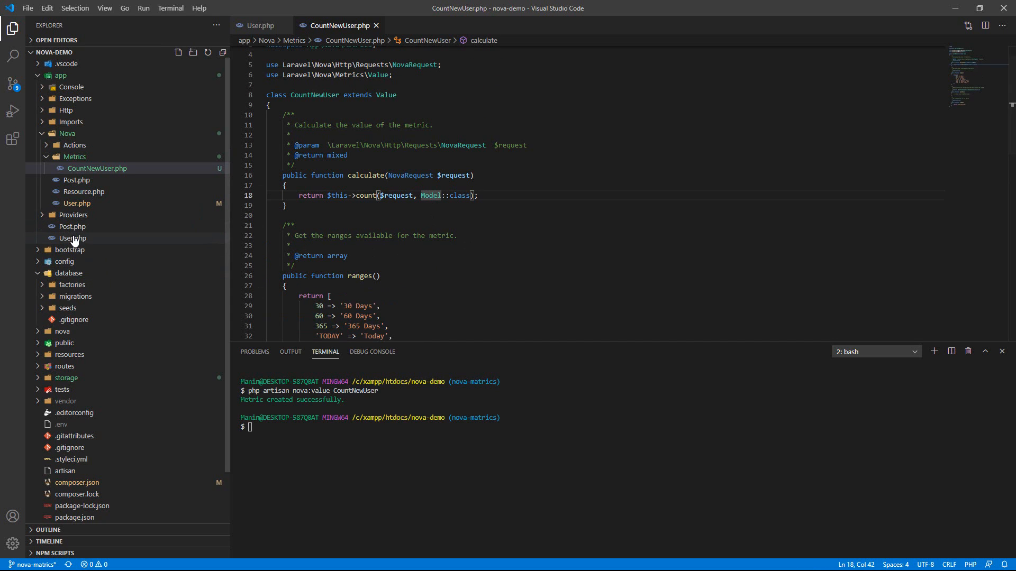
{"action": "mouse_move", "coordinate": [73, 240]}
{"action": "type", "text": "\\"}
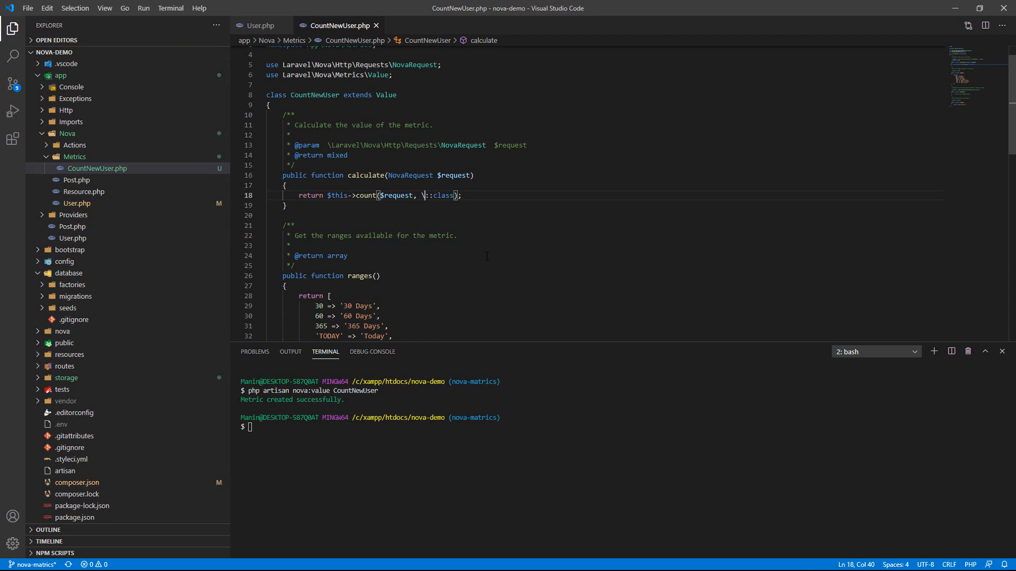
{"action": "type", "text": "App\\User"}
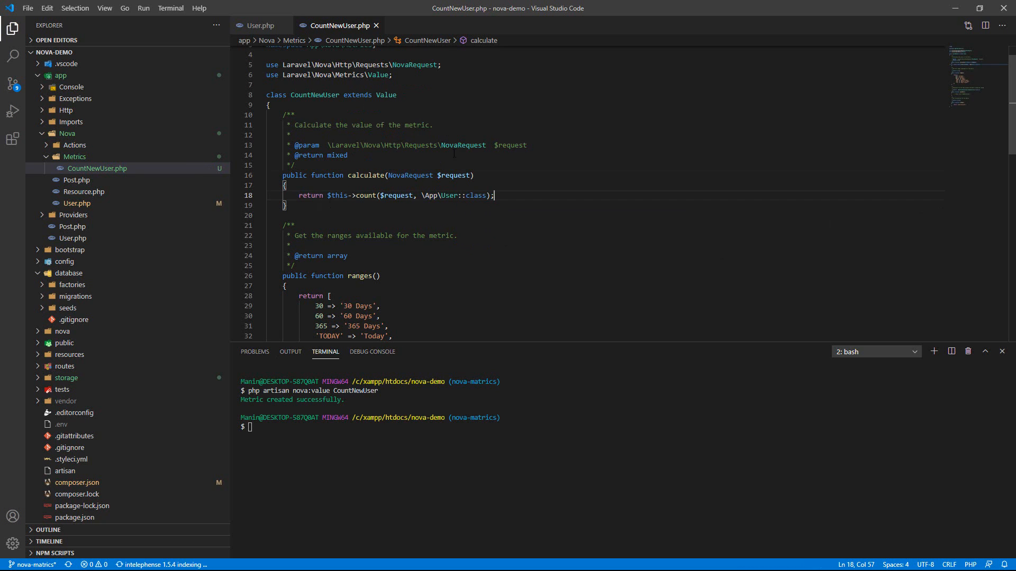
{"action": "left_click", "coordinate": [260, 25]}
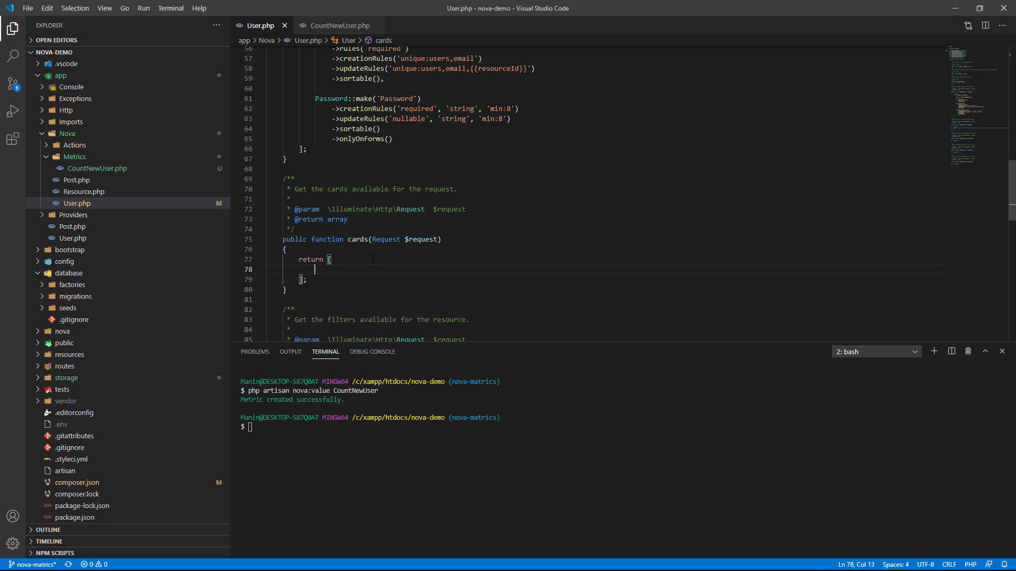
- Add new CountNewUser to the cards() array in User.php, accepting the IntelliSense suggestion
{"action": "type", "text": "new Count"}
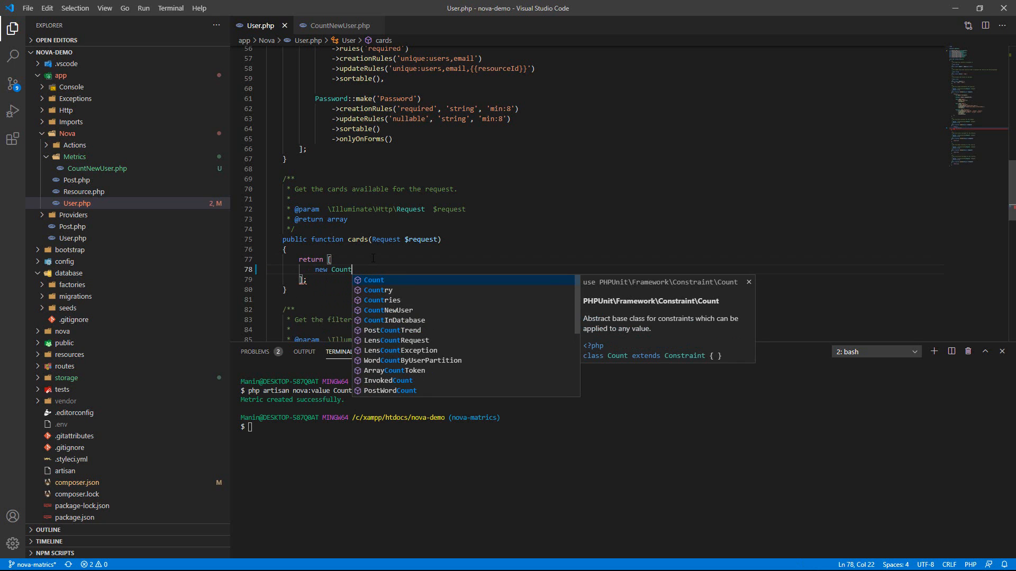
{"action": "left_click", "coordinate": [388, 310]}
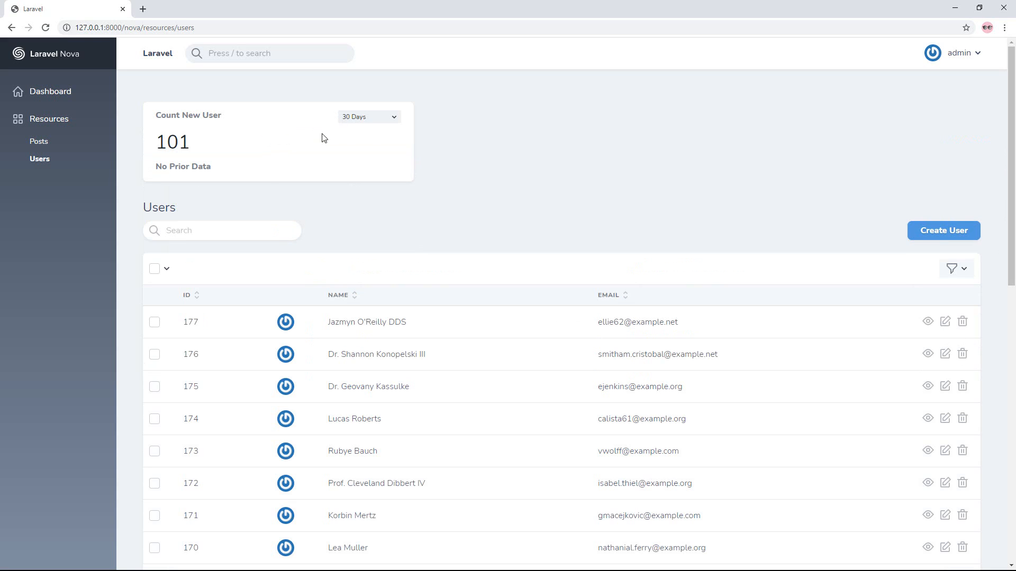
{"action": "mouse_move", "coordinate": [243, 116]}
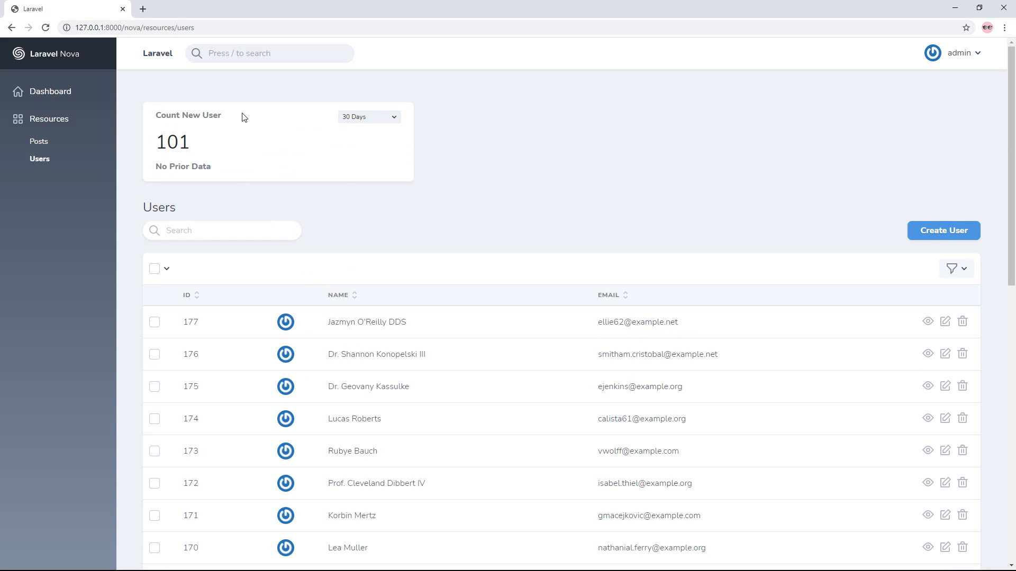
- Scroll the Nova Users page to view the Count New User card showing 101 over 30 days
{"action": "scroll", "scroll_direction": "down", "scroll_amount": 3}
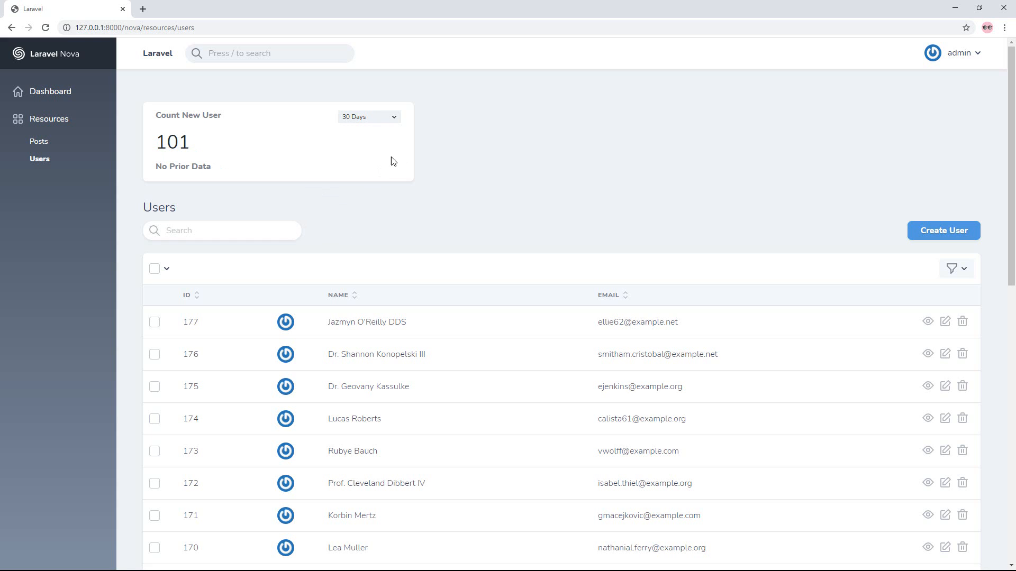
{"action": "mouse_move", "coordinate": [307, 247]}
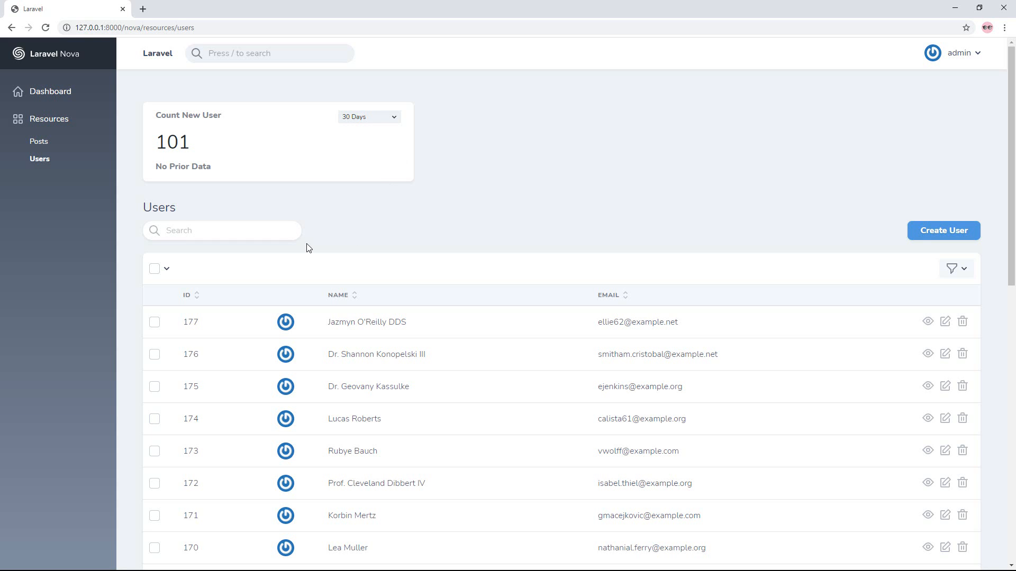
{"action": "scroll", "scroll_direction": "down", "scroll_amount": 3}
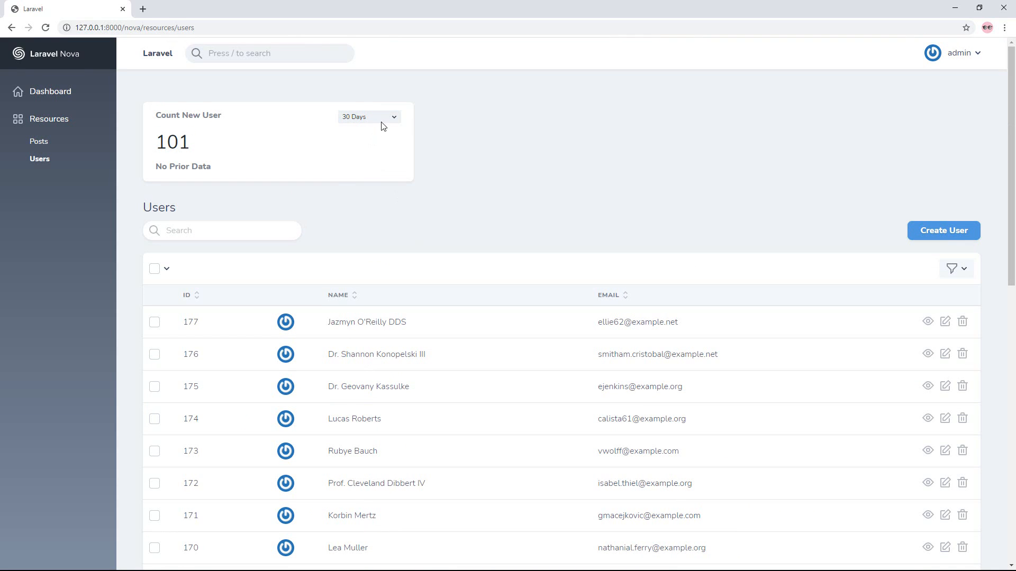
- Change the Count New User card's range to 365 Days, then to Year To Date (120)
{"action": "left_click", "coordinate": [368, 116]}
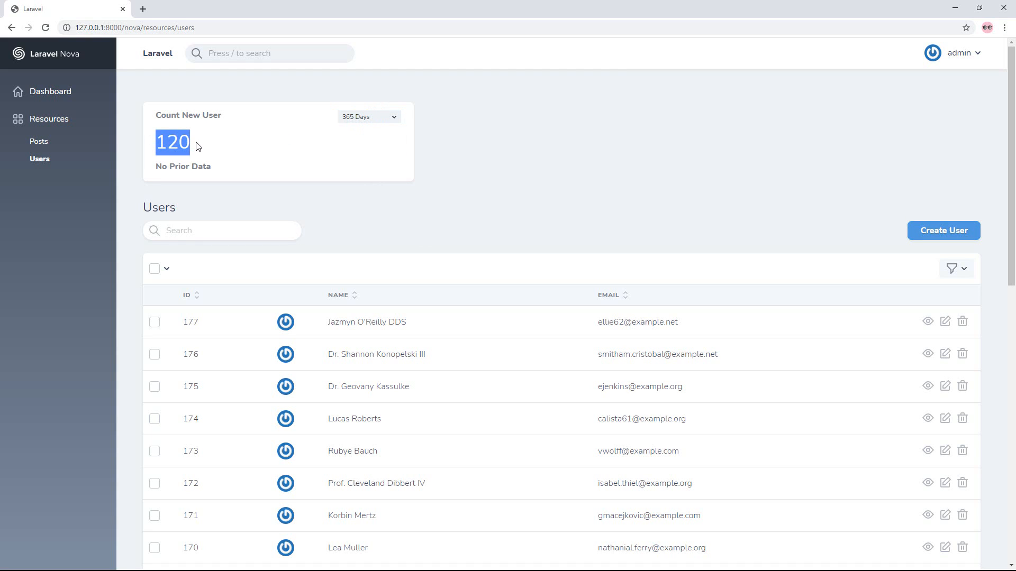
{"action": "left_click", "coordinate": [369, 117]}
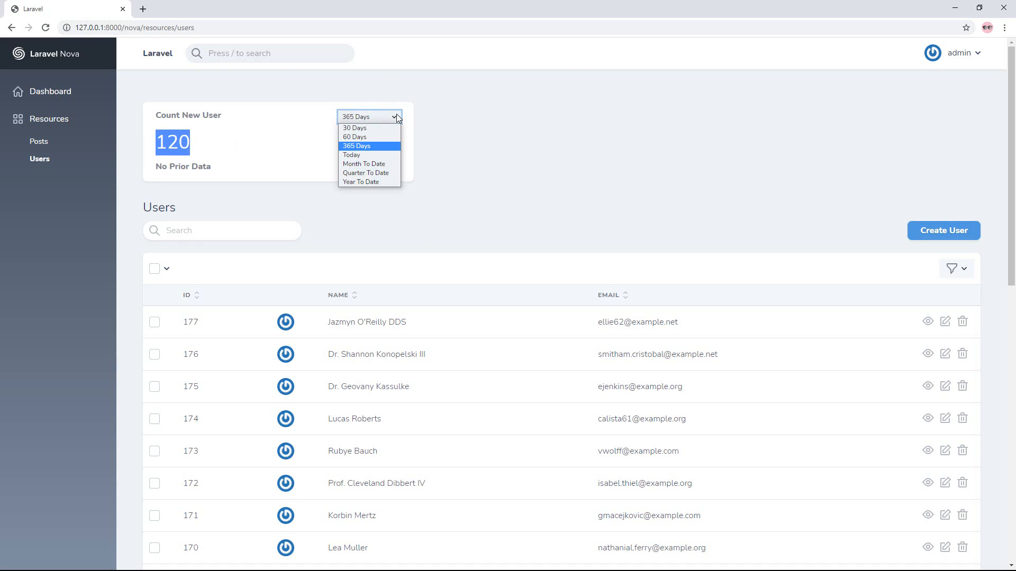
{"action": "mouse_move", "coordinate": [380, 187]}
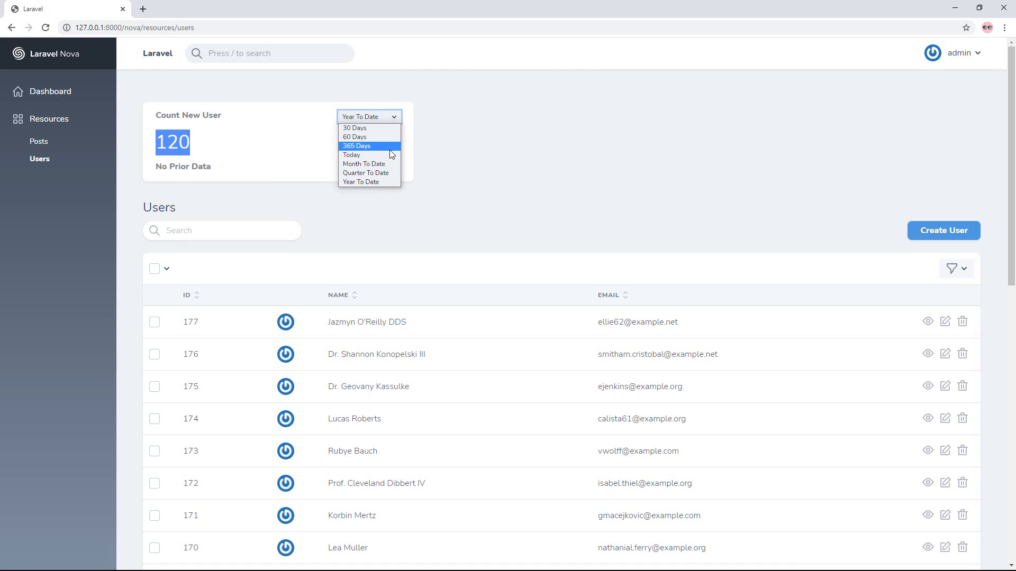
{"action": "left_click", "coordinate": [362, 181]}
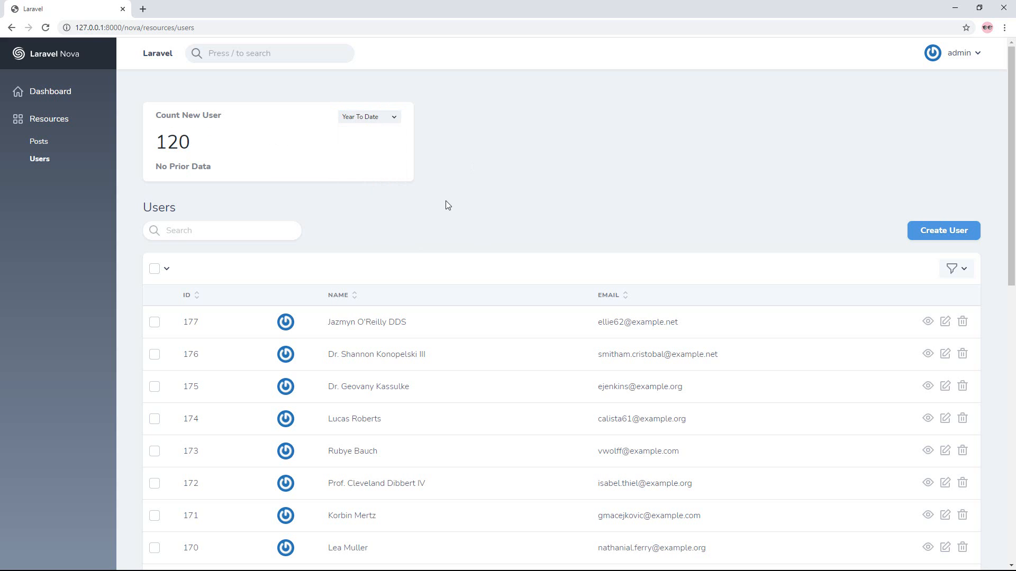
{"action": "key", "text": "alt+tab"}
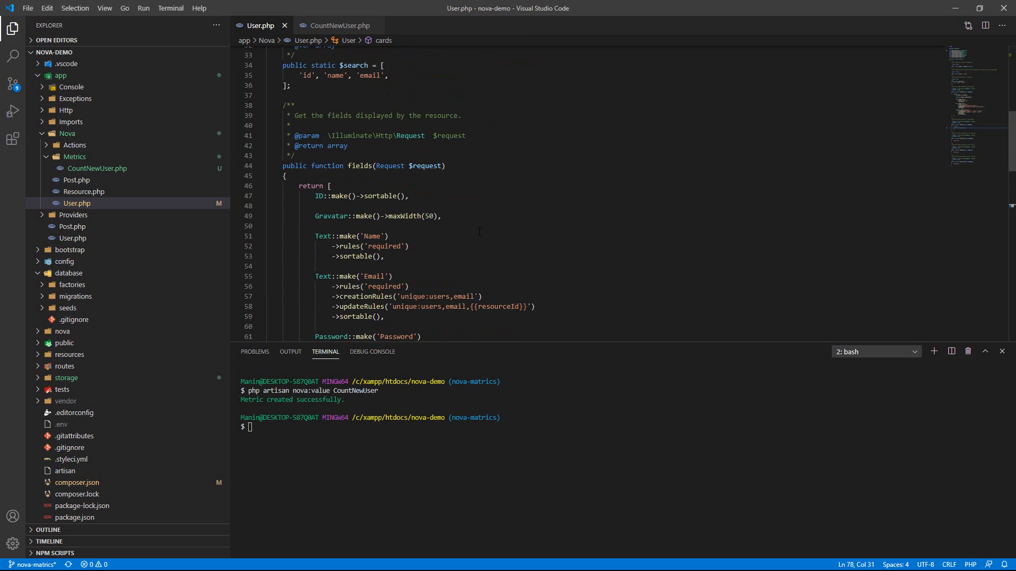
- Scroll down User.php toward the cards() method
{"action": "scroll", "scroll_direction": "down", "scroll_amount": 3}
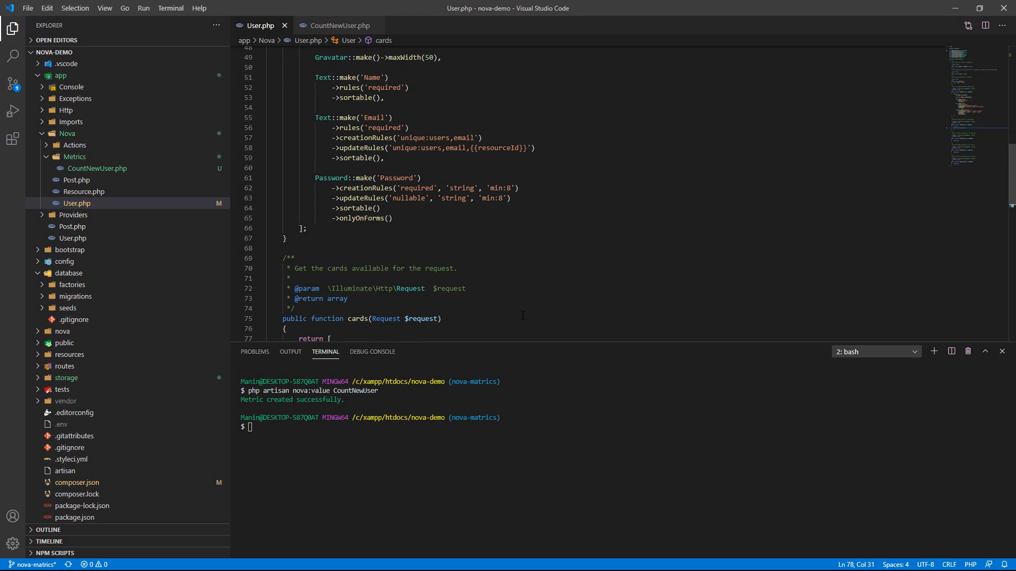